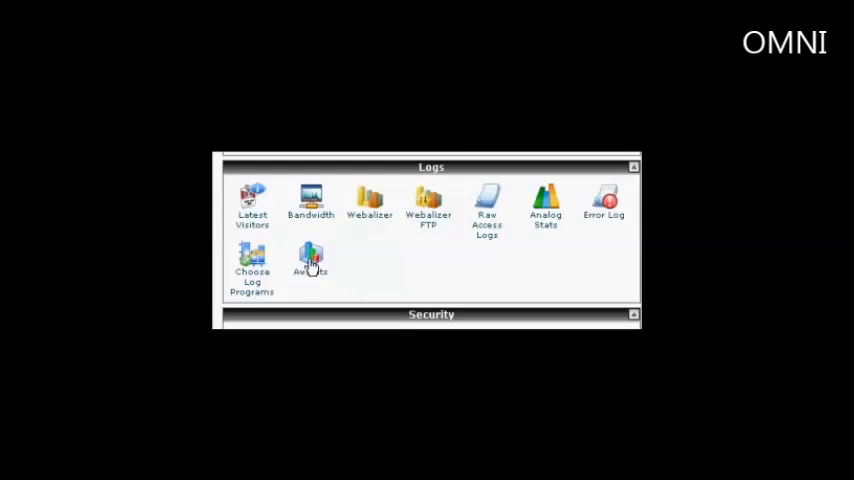
# Open the Awstats report from cPanel's Logs section, landing on the July 2011 summary
pyautogui.click(310, 262)
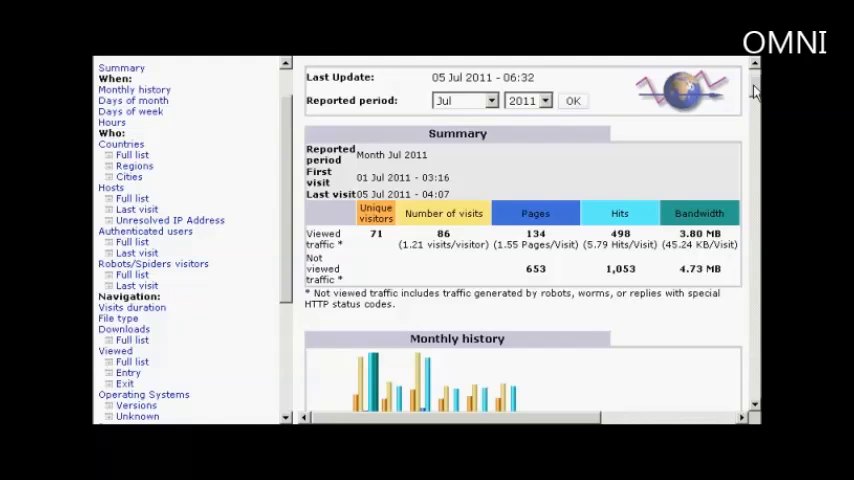
# Scroll past the July 2011 summary to the 2011 monthly history chart and table
pyautogui.scroll(-3)
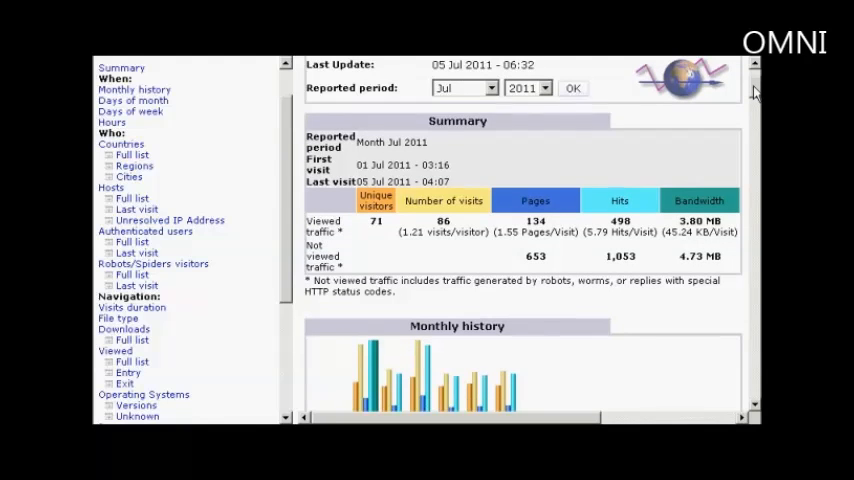
pyautogui.scroll(-3)
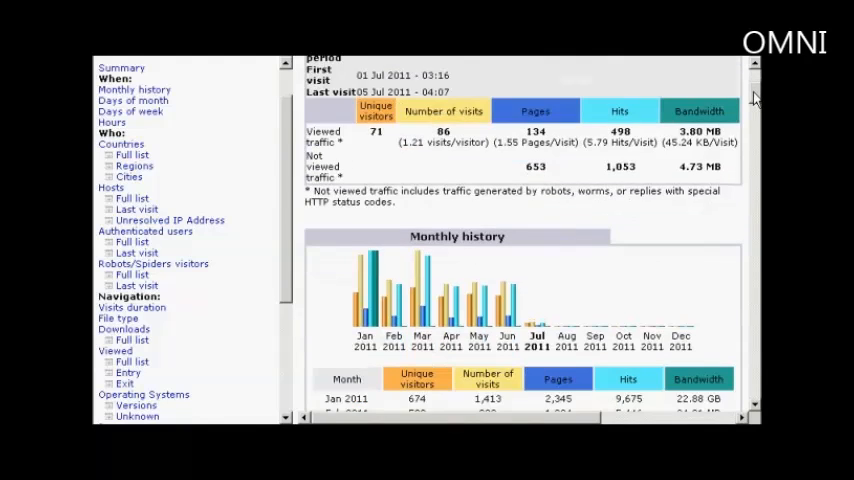
pyautogui.scroll(-3)
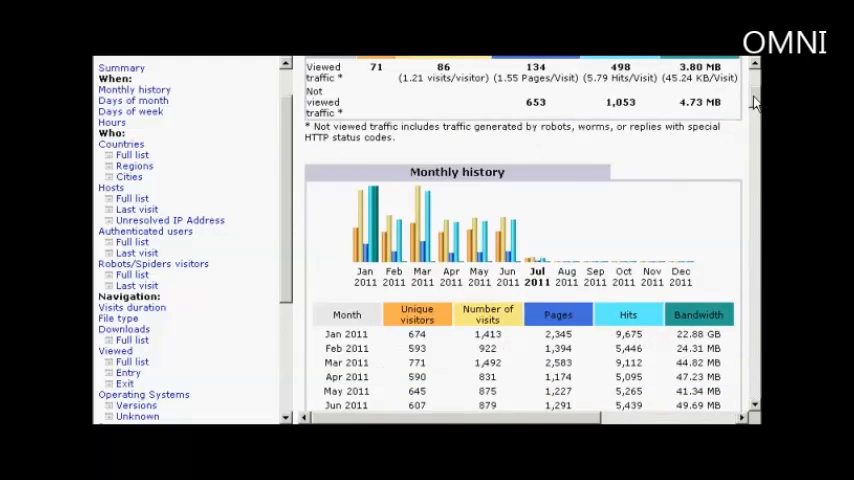
pyautogui.scroll(-3)
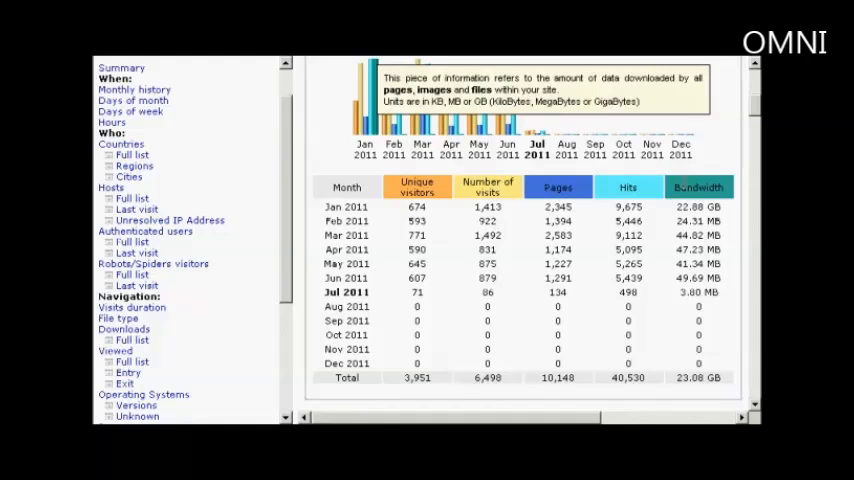
# Scroll through the July 2011 days-of-month and days-of-week traffic tables
pyautogui.scroll(-3)
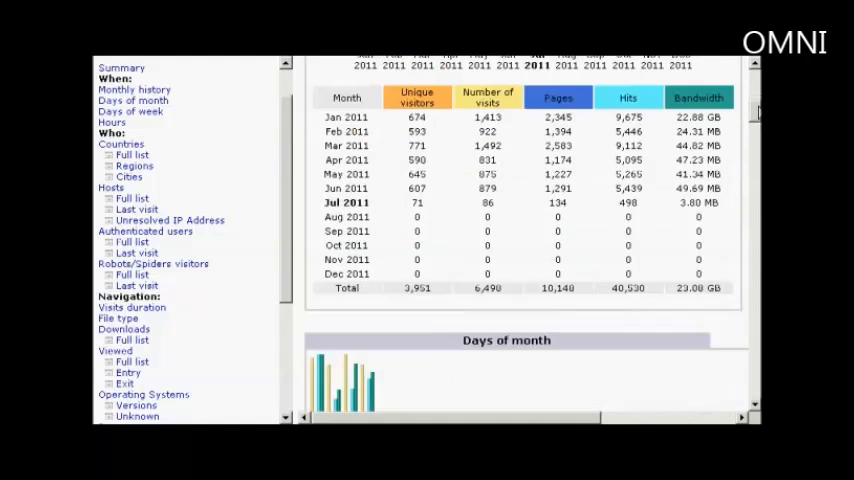
pyautogui.scroll(-3)
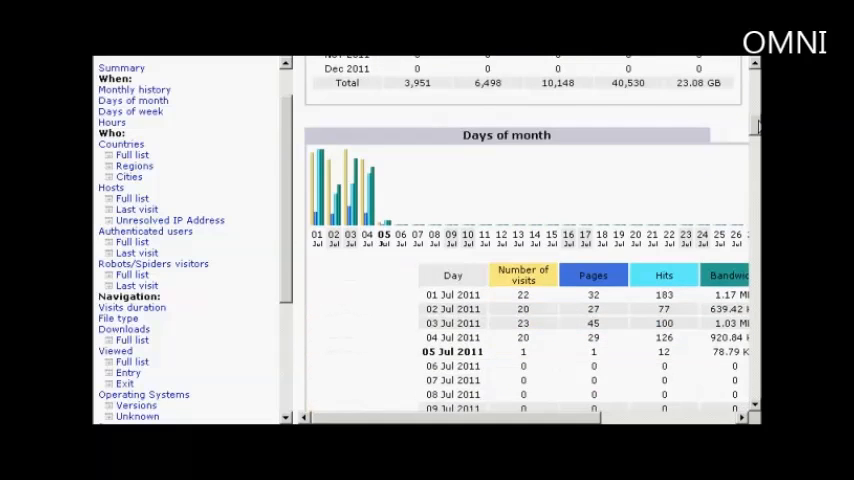
pyautogui.scroll(-3)
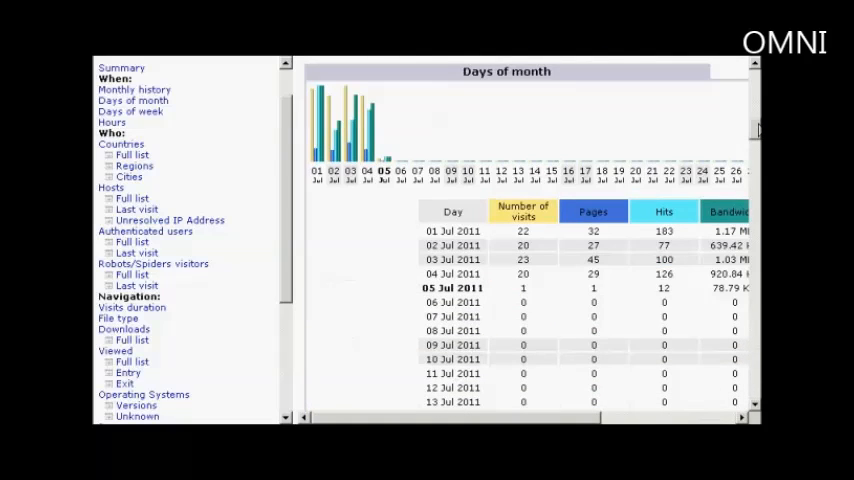
pyautogui.scroll(-3)
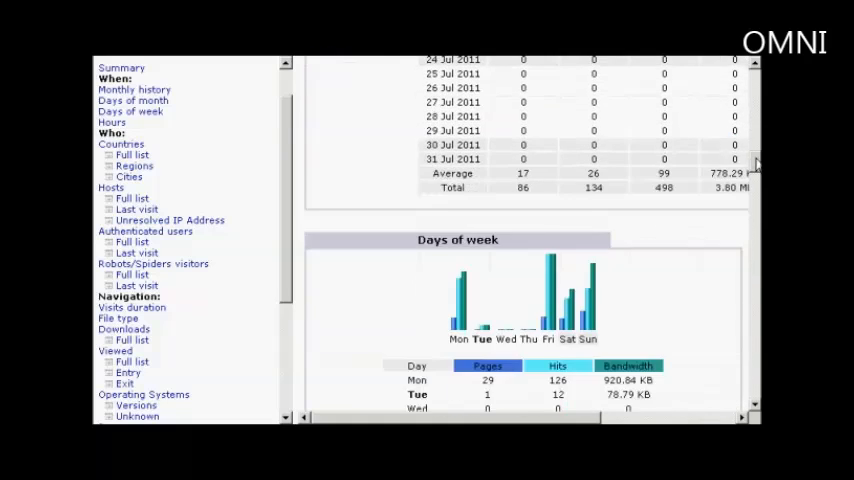
pyautogui.scroll(-3)
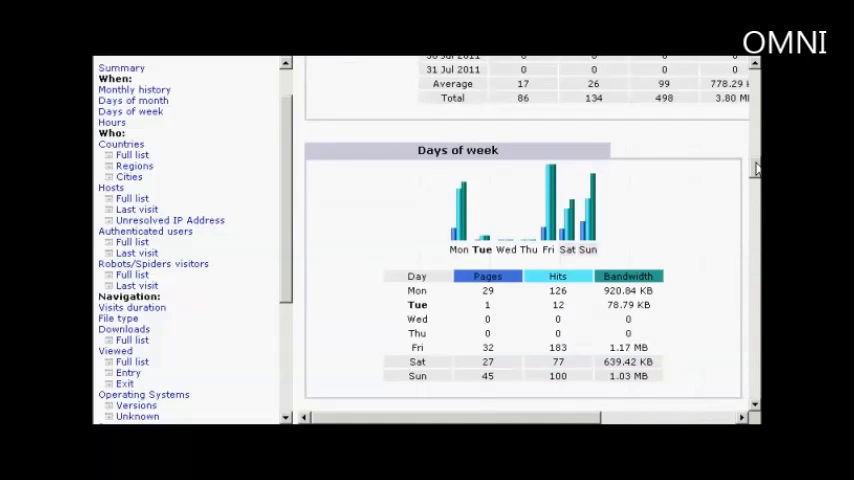
# Scroll through the hourly traffic table down to the top-10 countries list
pyautogui.scroll(-3)
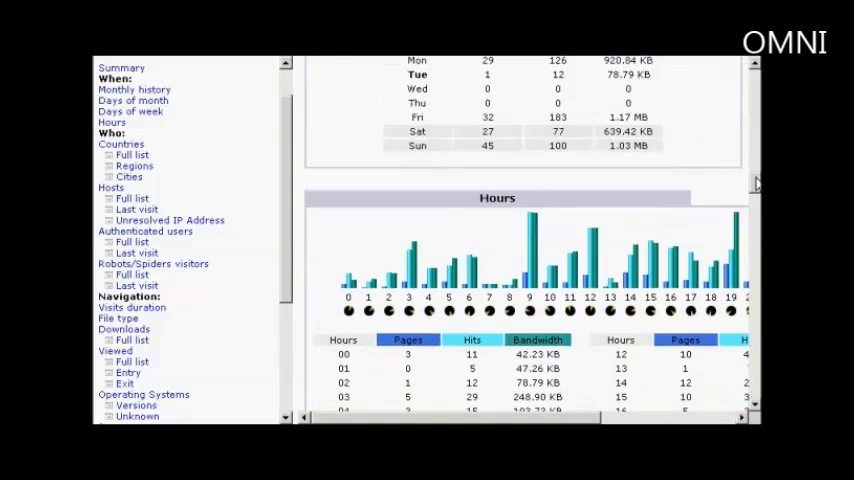
pyautogui.scroll(-3)
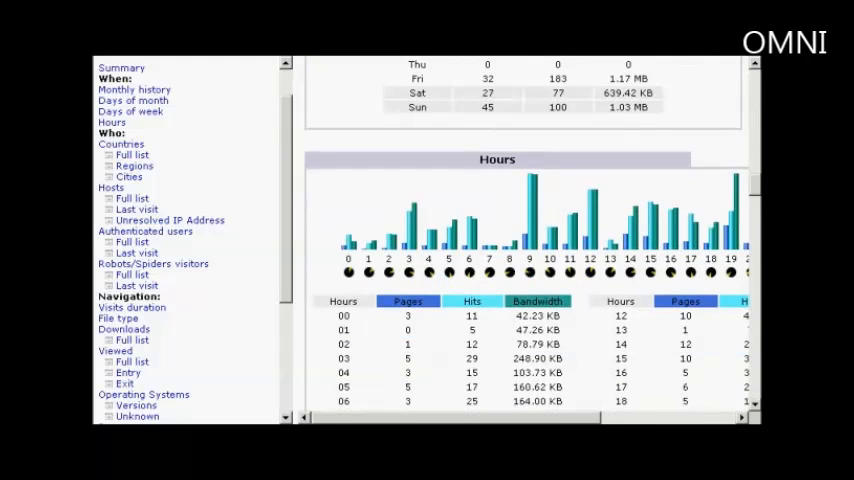
pyautogui.hscroll(3)
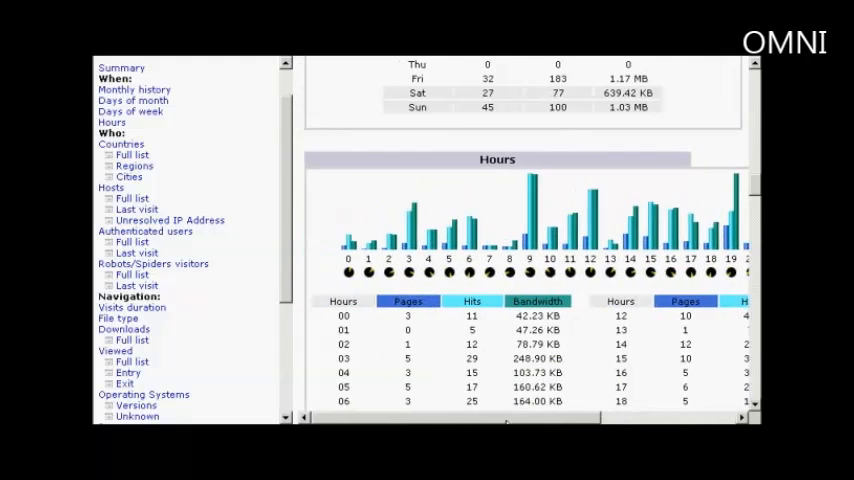
pyautogui.scroll(-3)
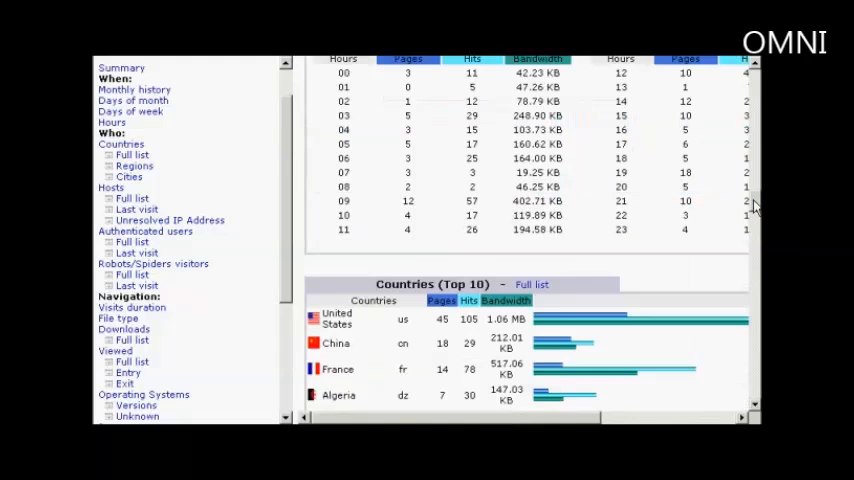
# Scroll through the full top-10 countries table (United States, China, France) to the hosts section
pyautogui.scroll(-3)
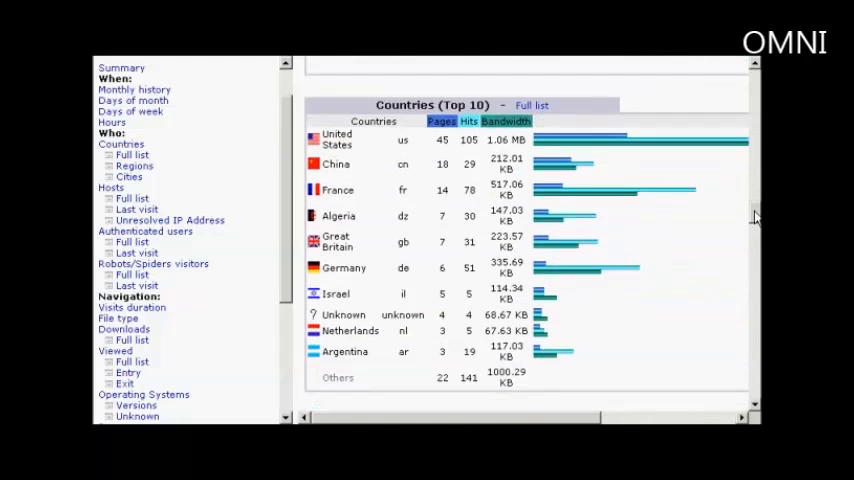
pyautogui.scroll(-3)
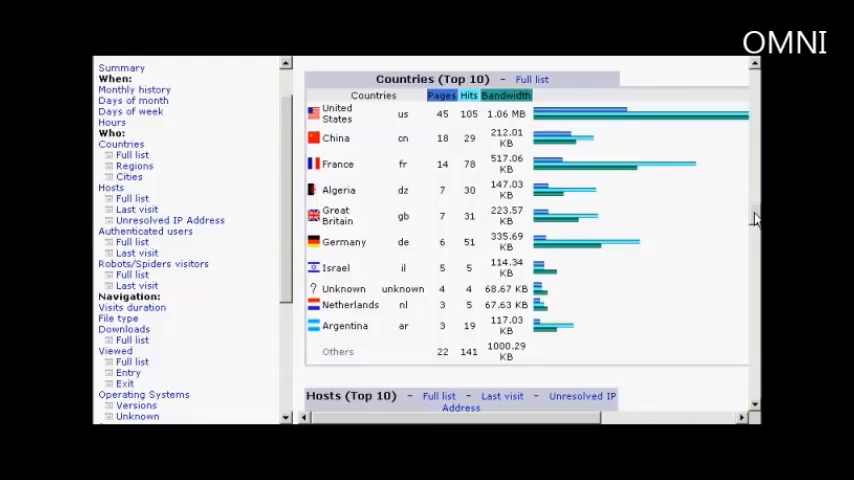
pyautogui.scroll(-3)
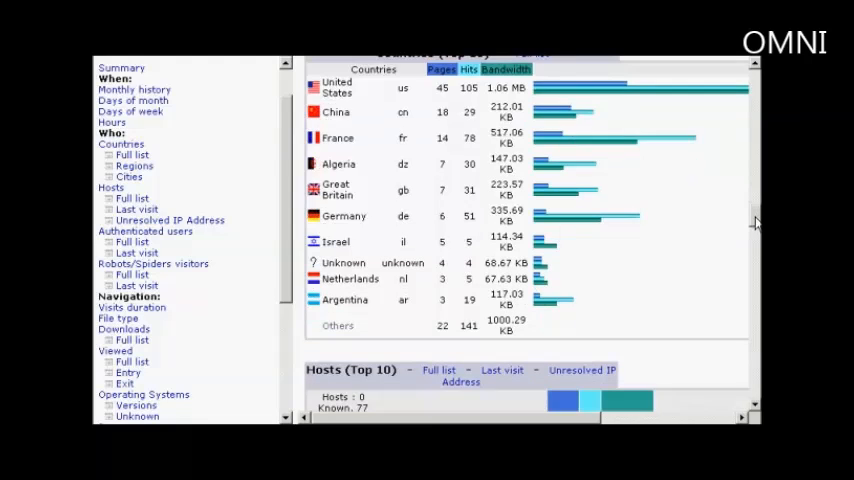
pyautogui.scroll(-3)
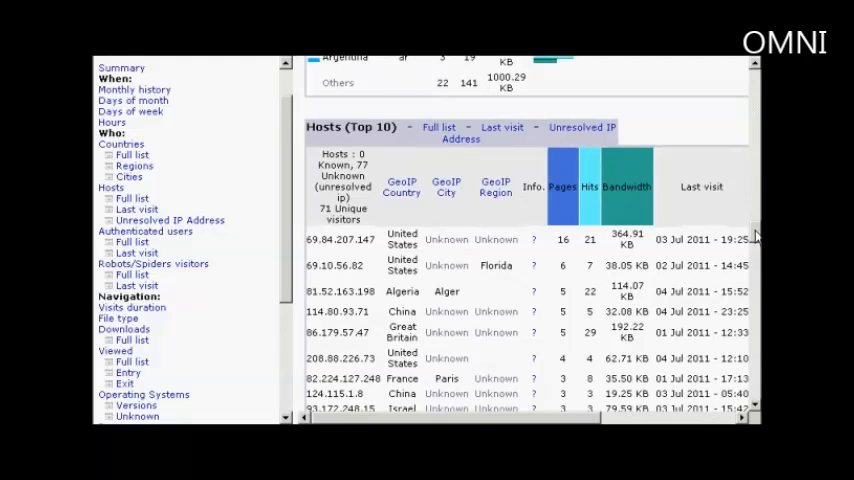
# Scroll through the top-10 hosts IP table to the robots/spiders table with Googlebot and Yahoo Slurp
pyautogui.scroll(-3)
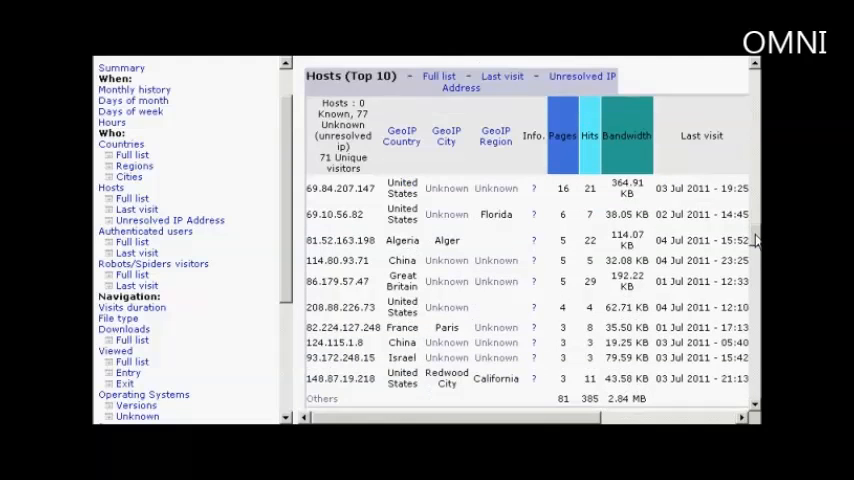
pyautogui.scroll(-3)
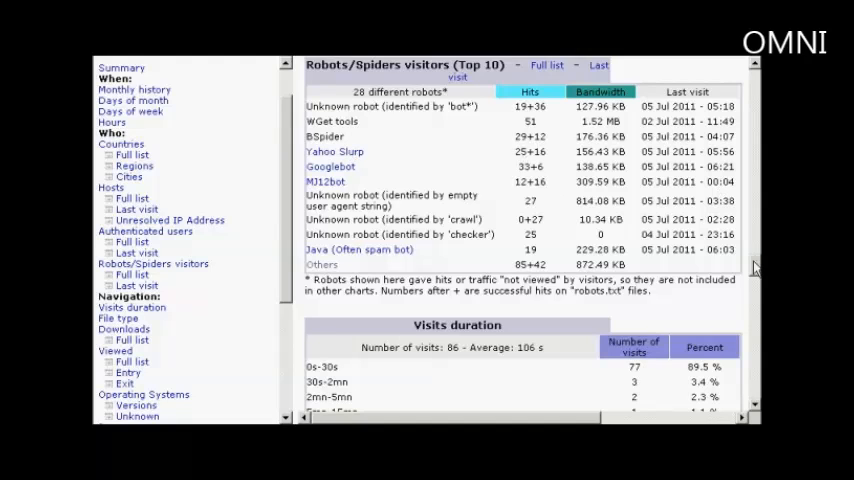
# Scroll through visit durations, file types with compression, the robots.txt download and the top page-URLs
pyautogui.scroll(-3)
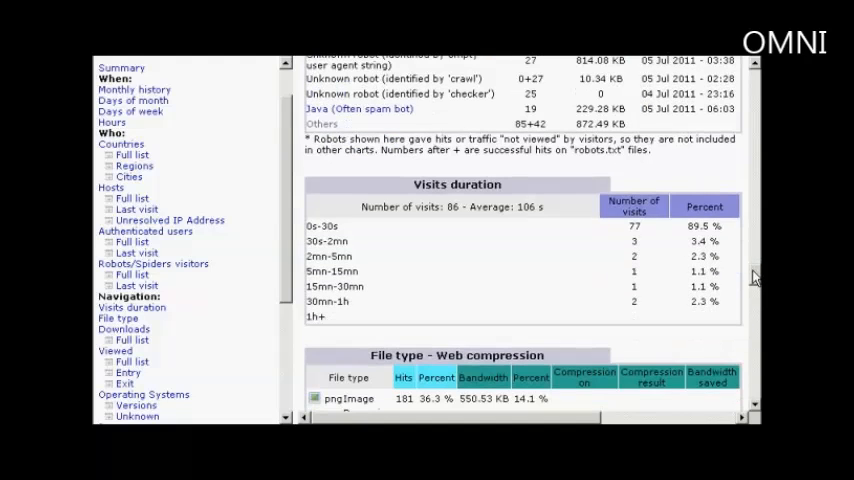
pyautogui.scroll(-3)
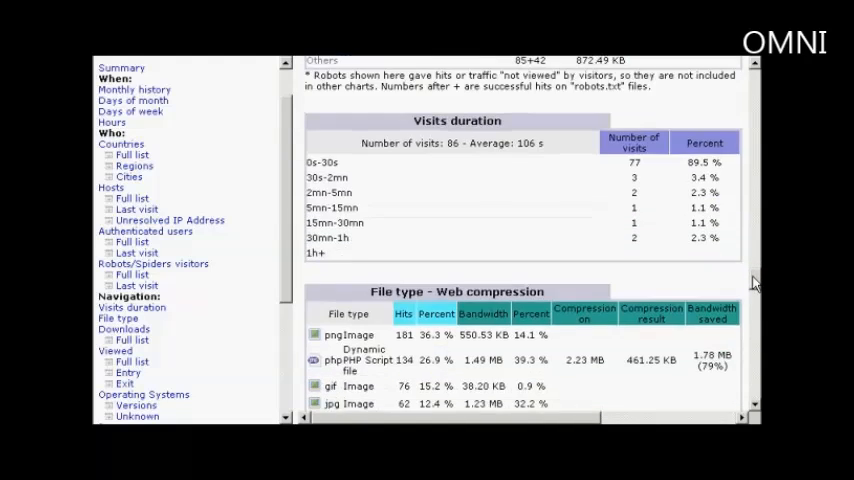
pyautogui.scroll(-3)
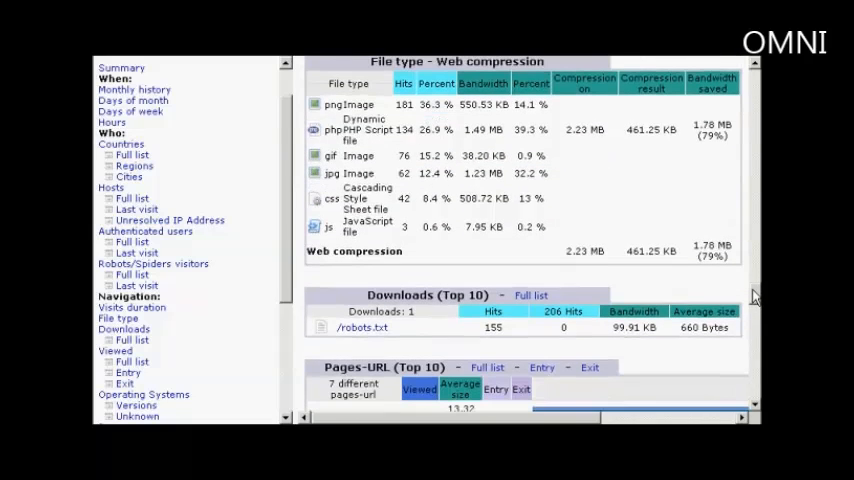
pyautogui.scroll(-3)
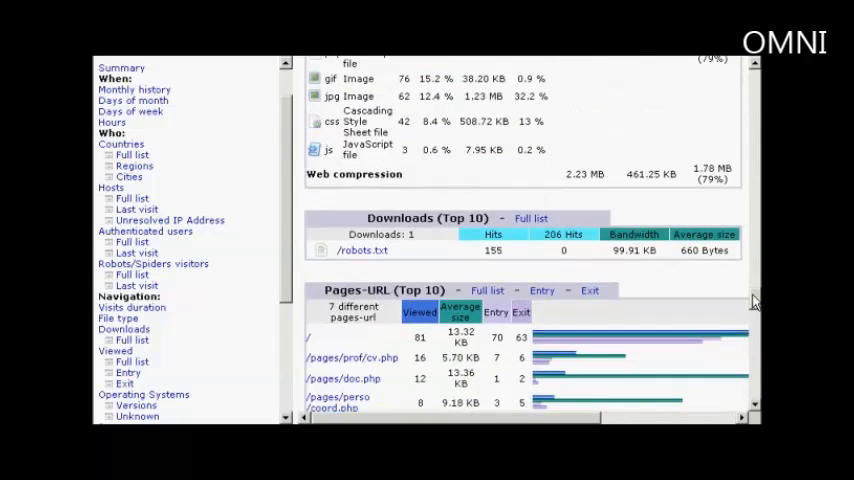
# Scroll to the operating systems table led by Windows and the browsers table led by Firefox and Internet Explorer
pyautogui.scroll(-3)
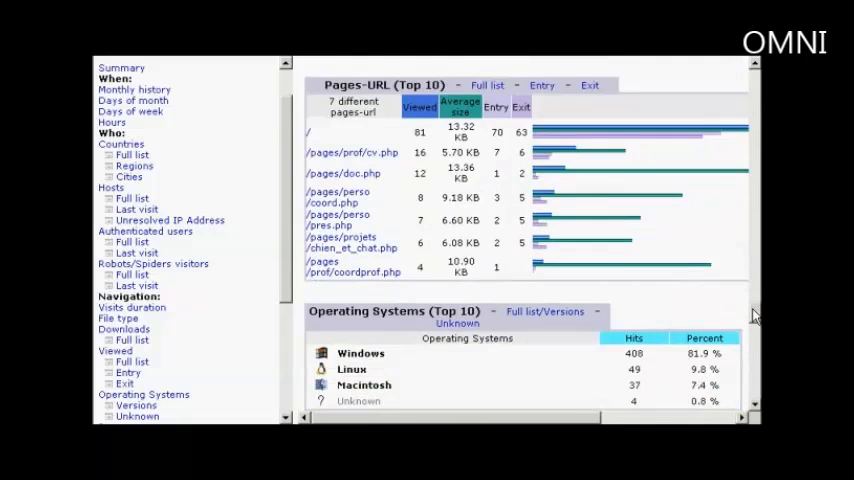
pyautogui.scroll(-3)
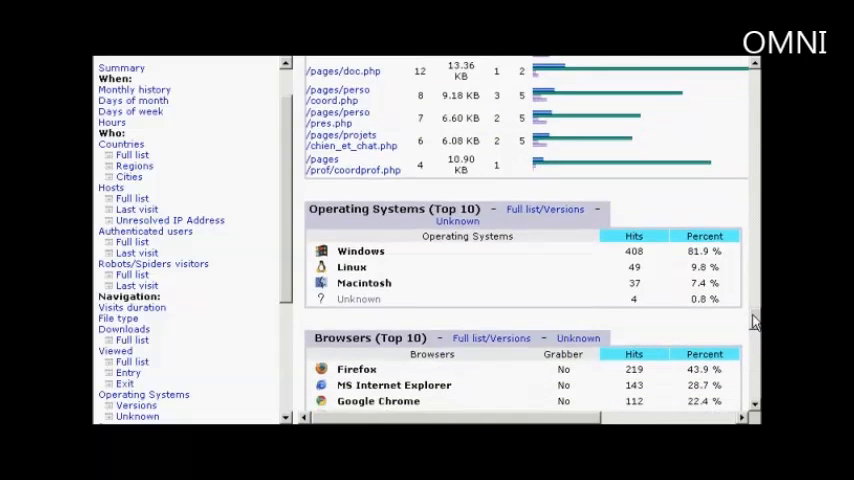
pyautogui.scroll(-3)
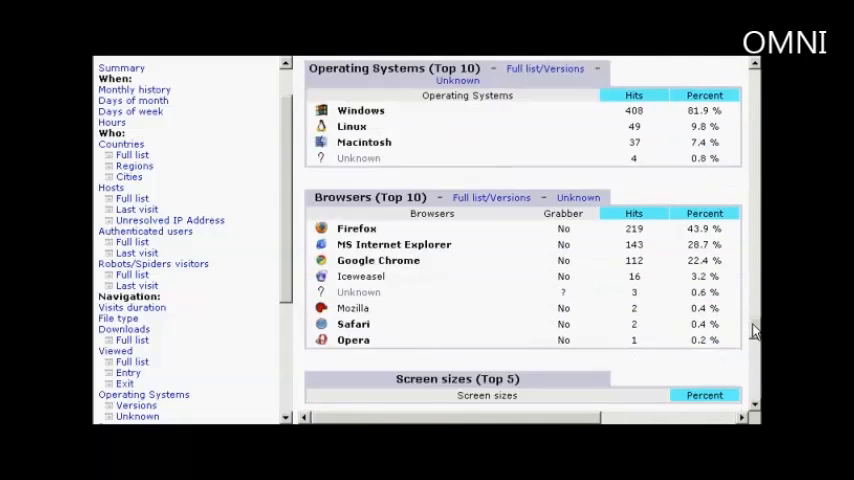